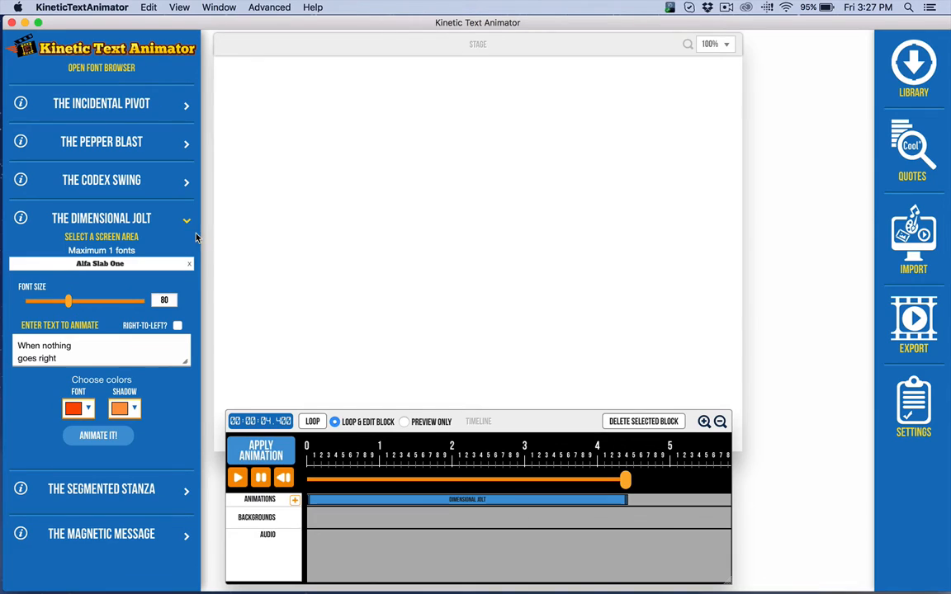
{"action": "mouse_move", "coordinate": [152, 288]}
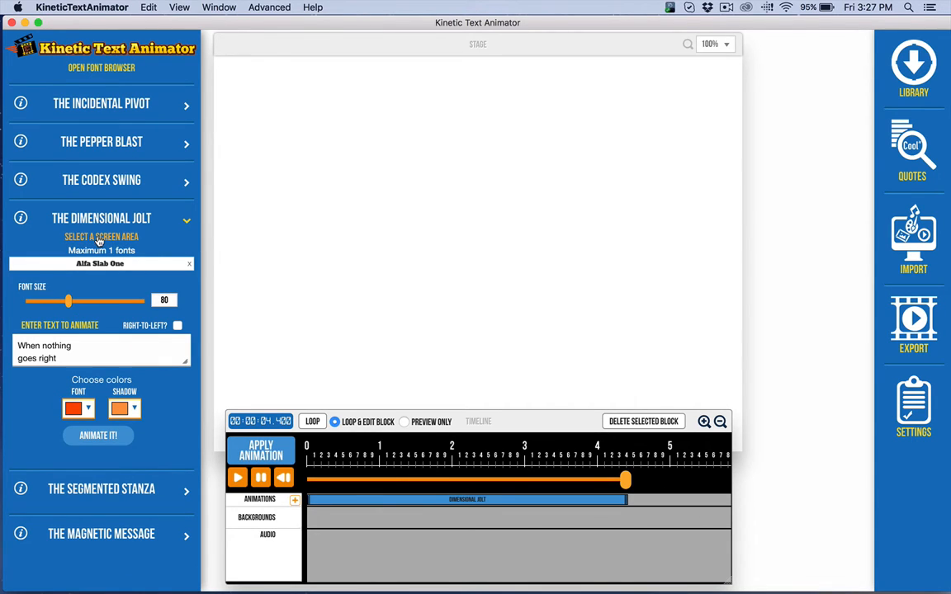
Dismiss the screen-area chooser and return to the Dimensional Jolt timeline controls
{"action": "left_click", "coordinate": [101, 238]}
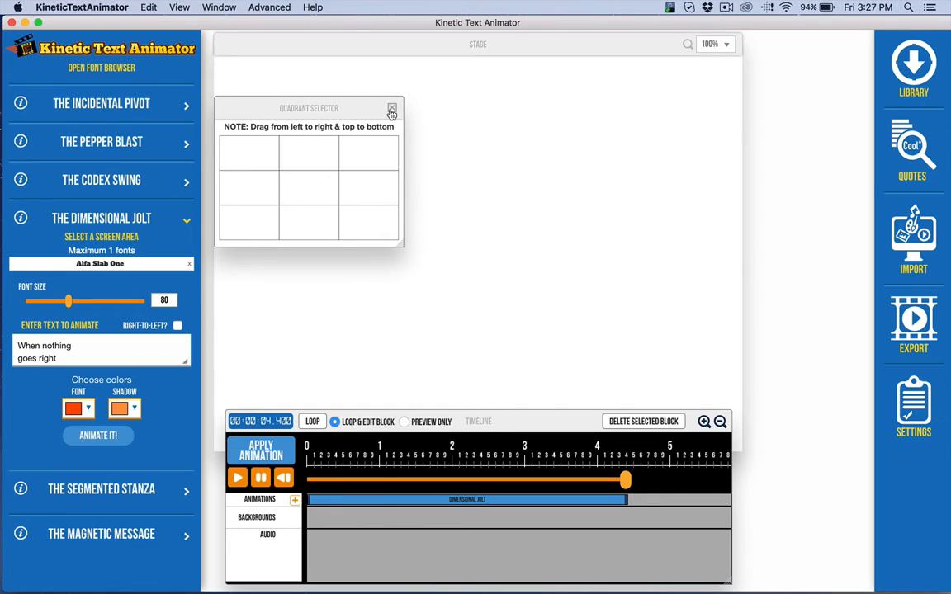
{"action": "left_click", "coordinate": [393, 109]}
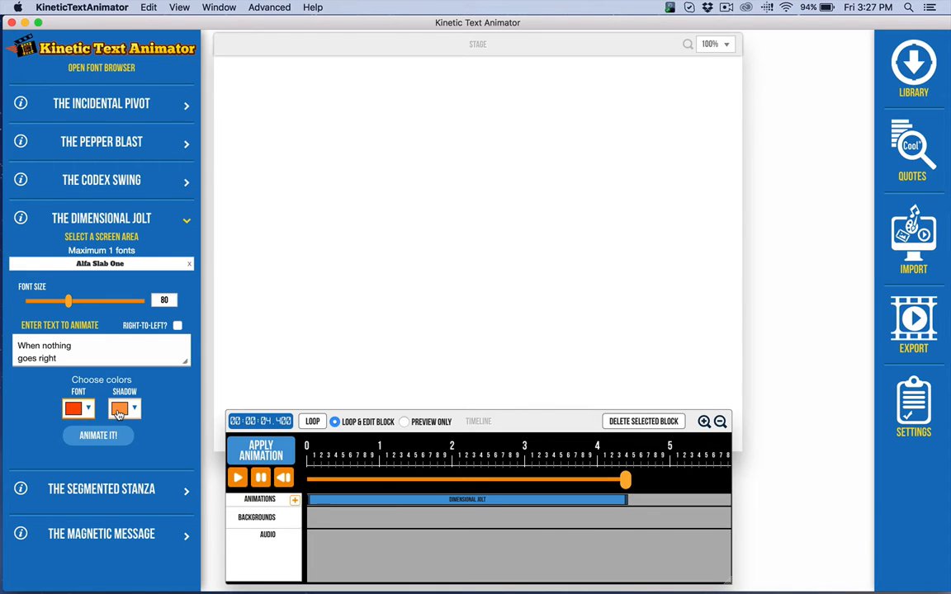
{"action": "left_click", "coordinate": [119, 410]}
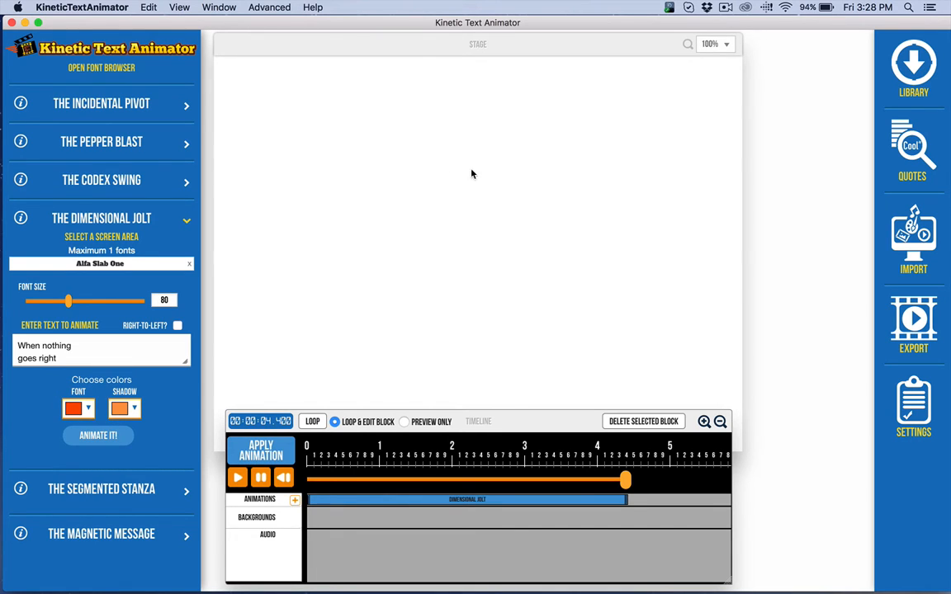
{"action": "mouse_move", "coordinate": [20, 383]}
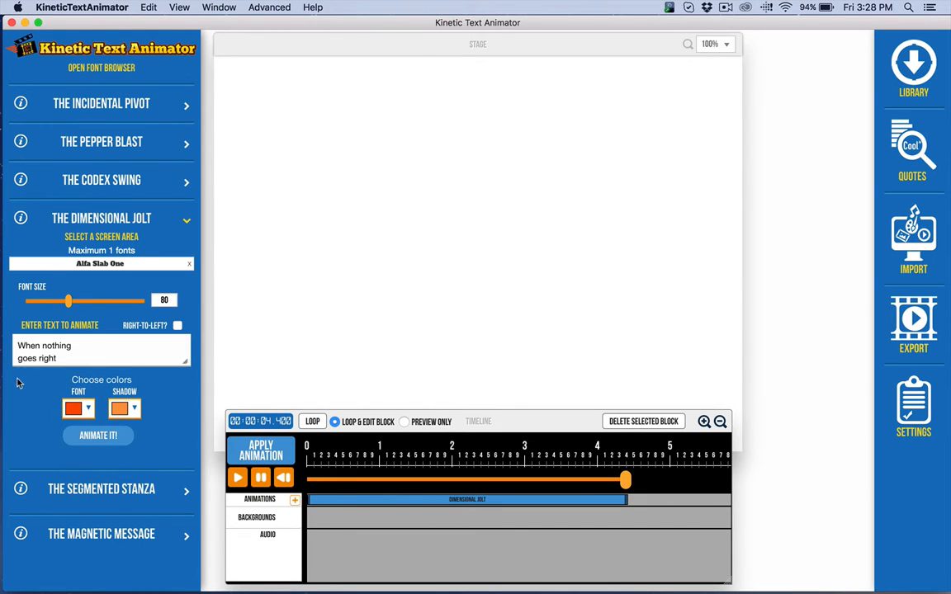
{"action": "mouse_move", "coordinate": [155, 380]}
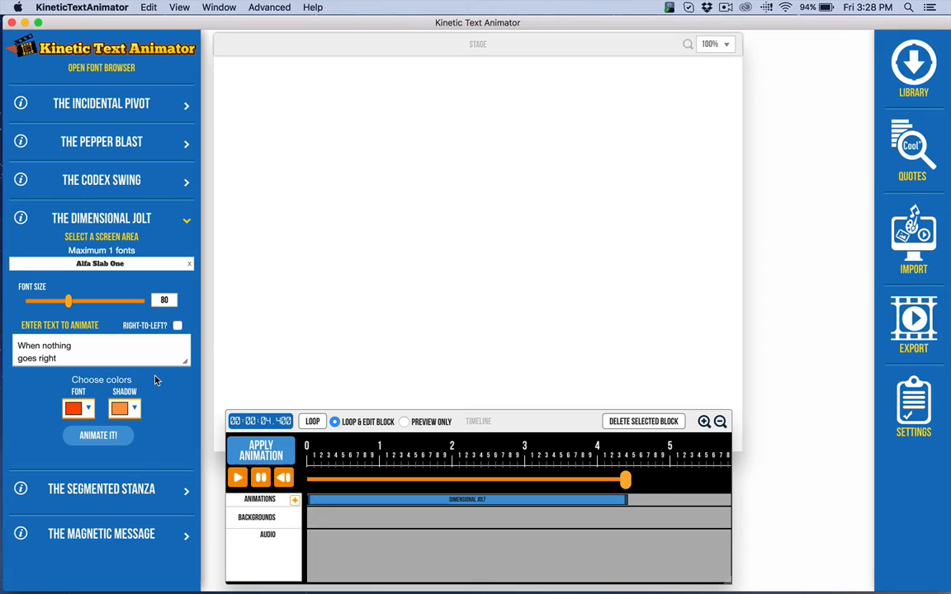
{"action": "left_click", "coordinate": [78, 409]}
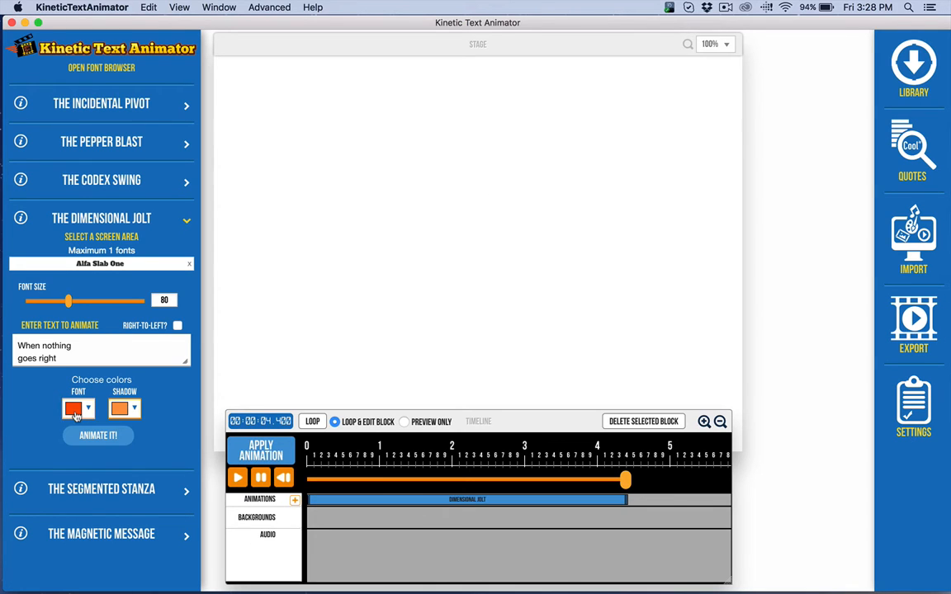
Play the preview, rewind it, and replay until the orange GO LEFT appears
{"action": "left_click", "coordinate": [238, 477]}
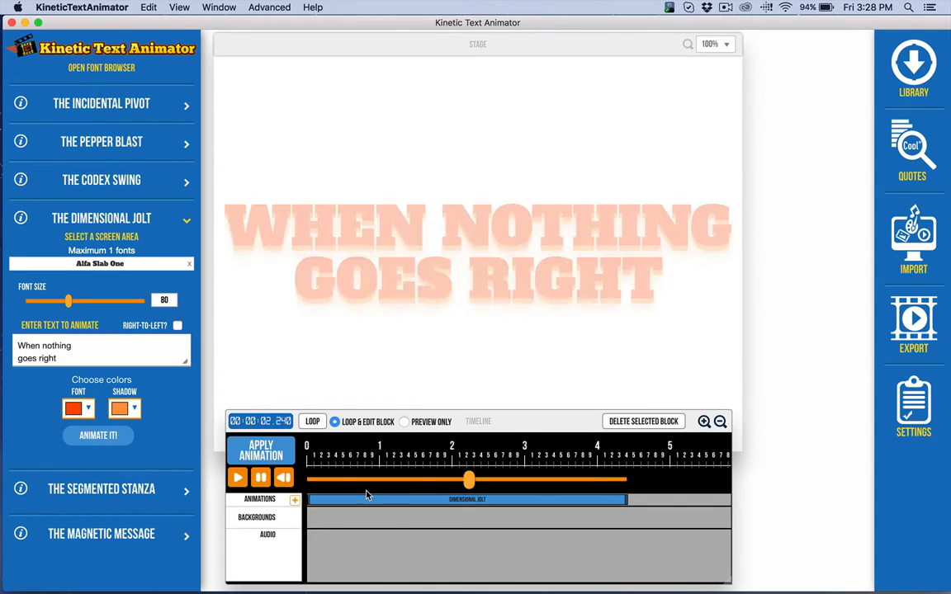
{"action": "left_click", "coordinate": [237, 477]}
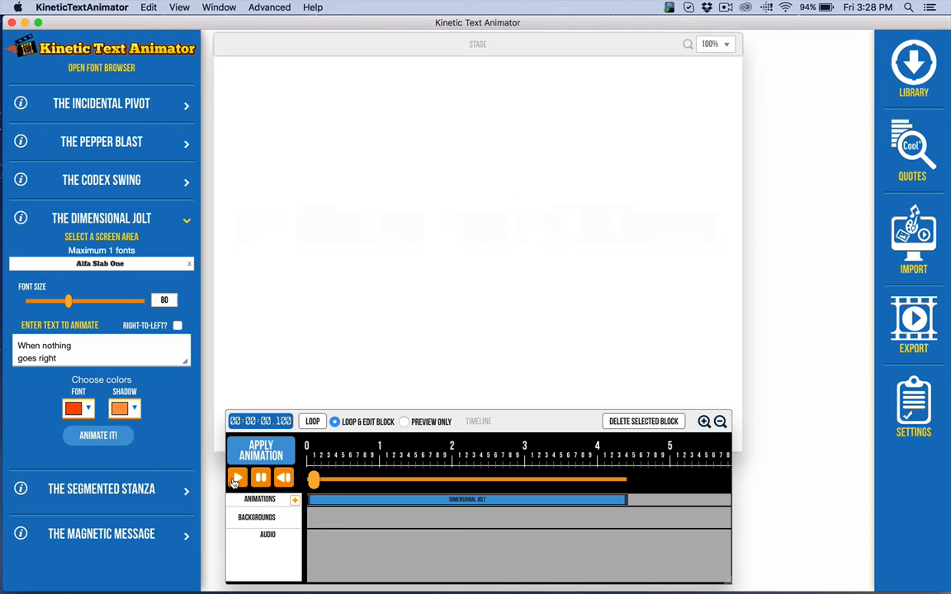
{"action": "left_click", "coordinate": [238, 477]}
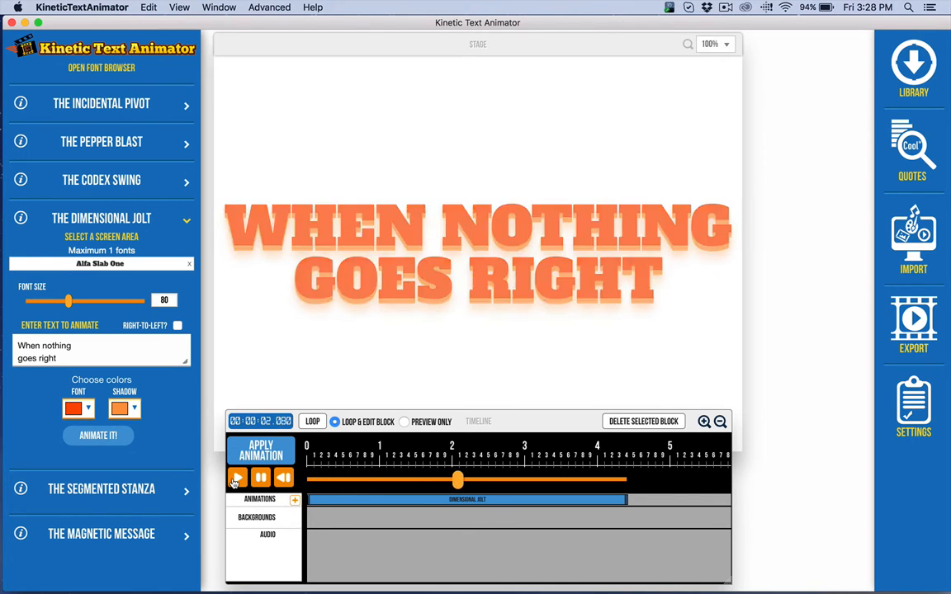
{"action": "left_click", "coordinate": [238, 478]}
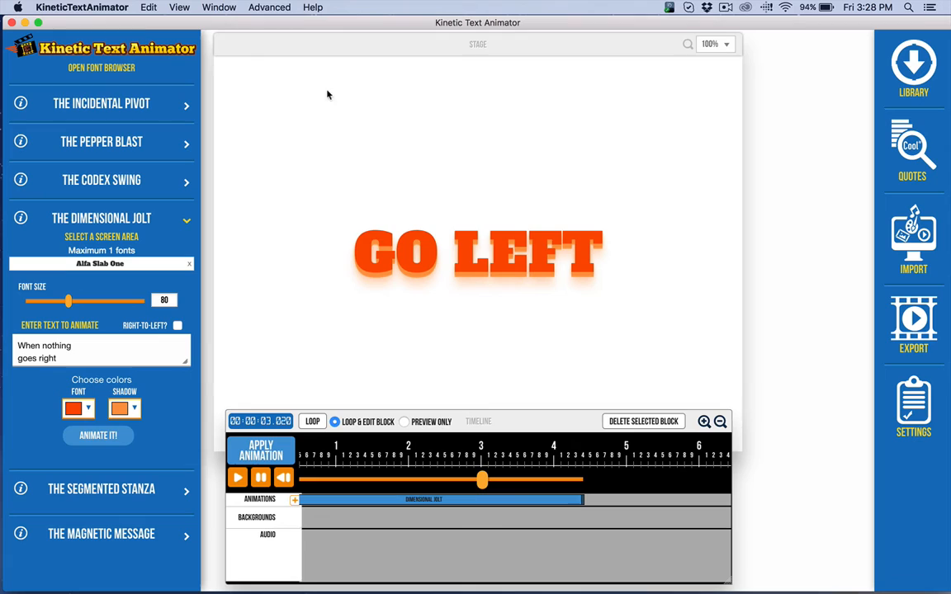
{"action": "mouse_move", "coordinate": [373, 218]}
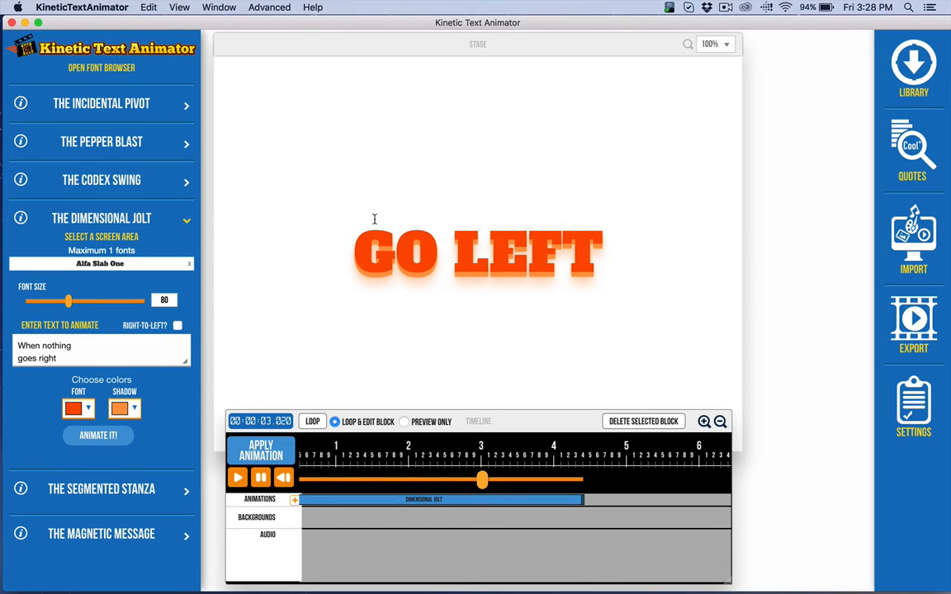
{"action": "mouse_move", "coordinate": [357, 234]}
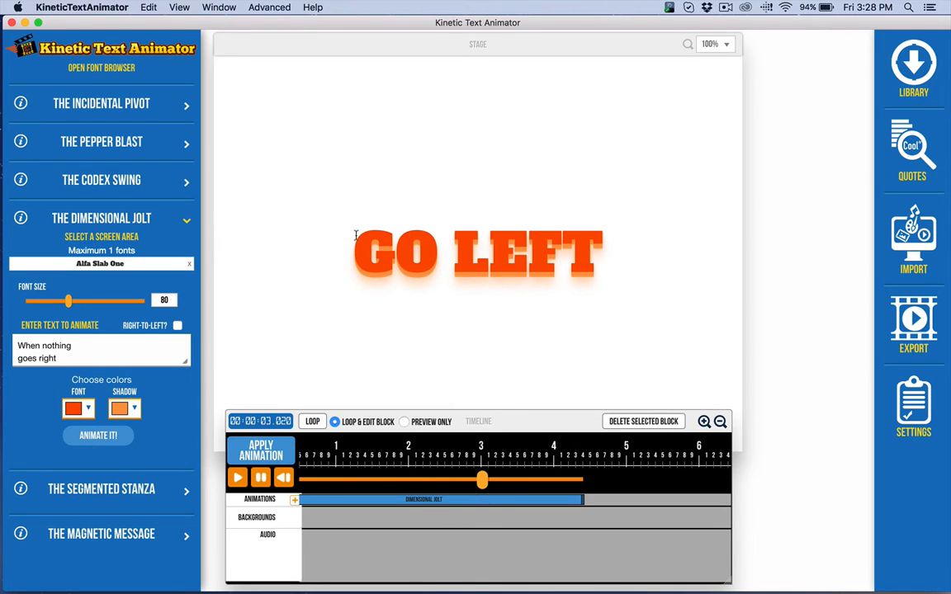
{"action": "mouse_move", "coordinate": [515, 282]}
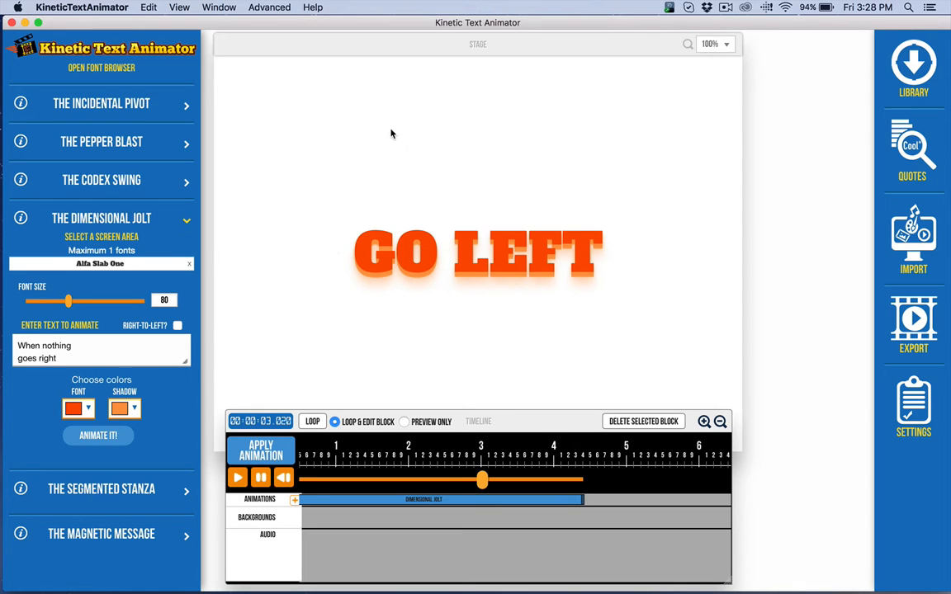
{"action": "mouse_move", "coordinate": [855, 390]}
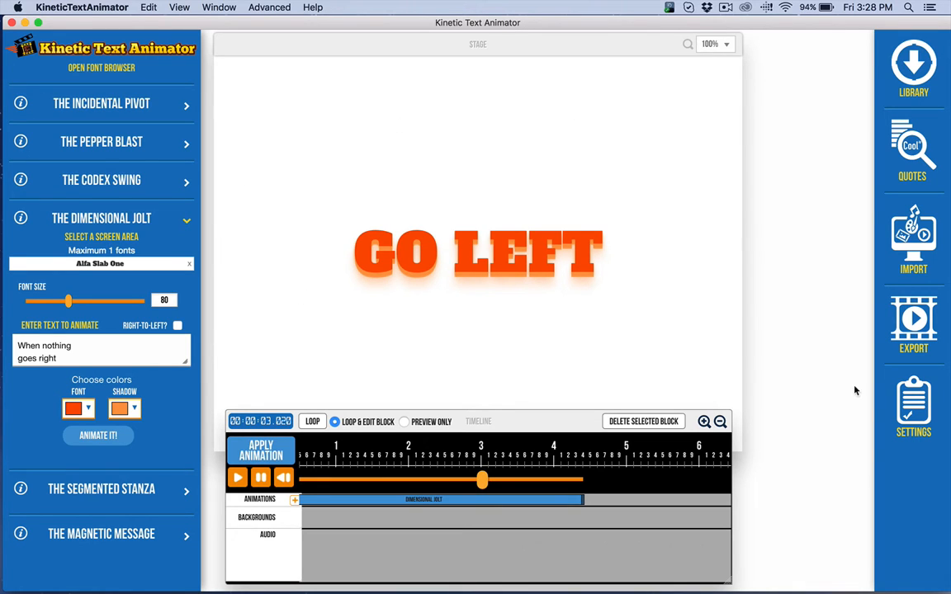
{"action": "left_click", "coordinate": [913, 410]}
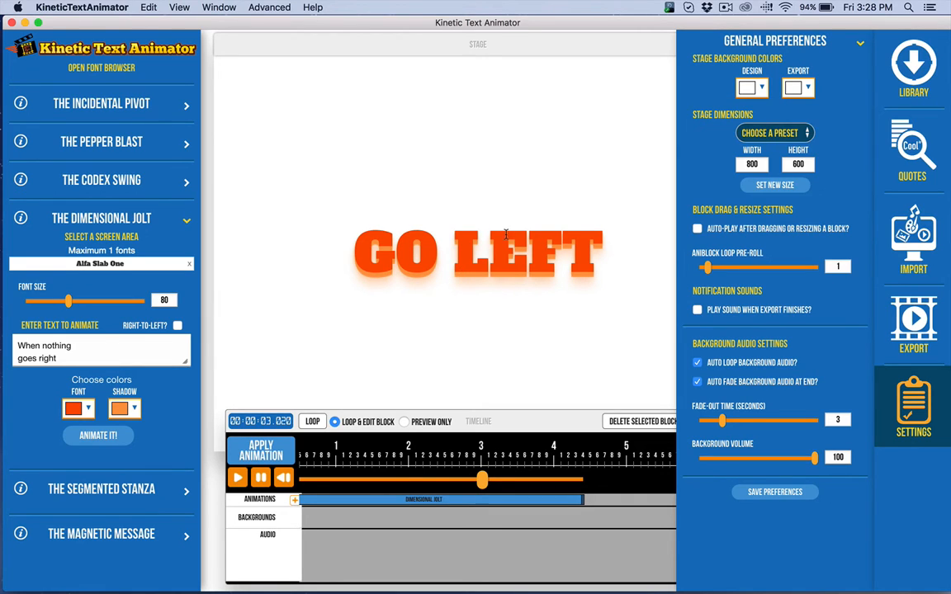
{"action": "left_click", "coordinate": [913, 404]}
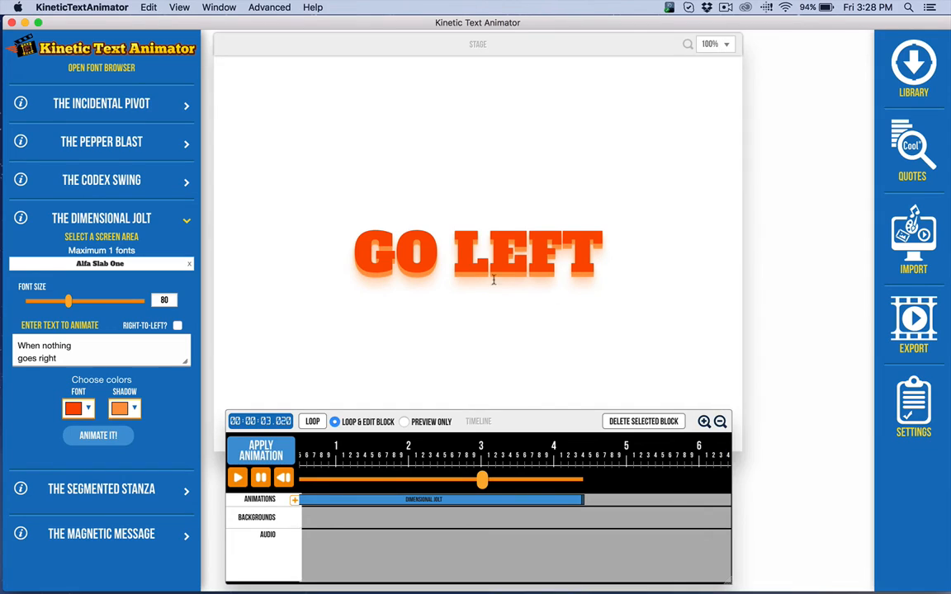
{"action": "mouse_move", "coordinate": [412, 356]}
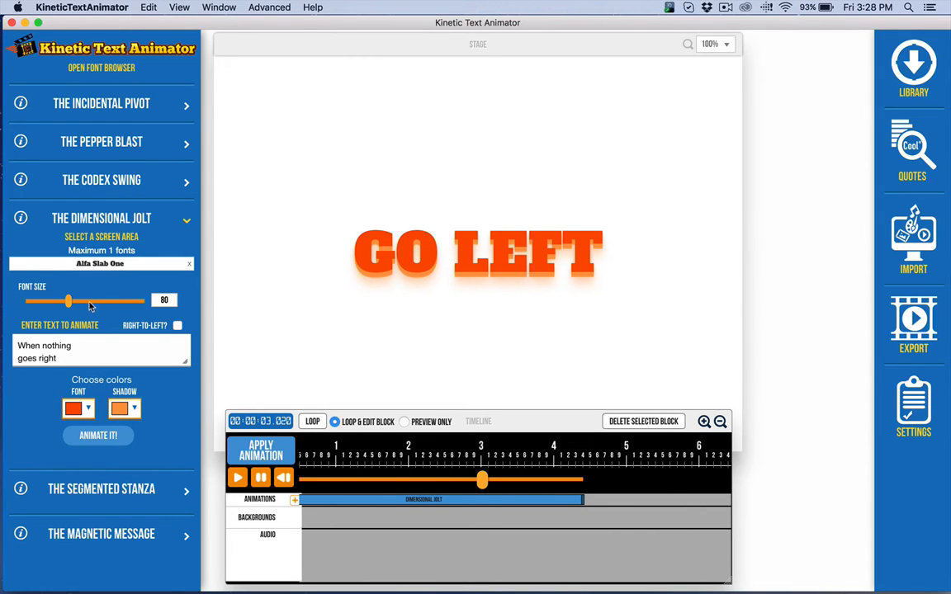
Enter 'When nothing goes right' followed by 'go left' as the text to animate
{"action": "type", "text": "go left"}
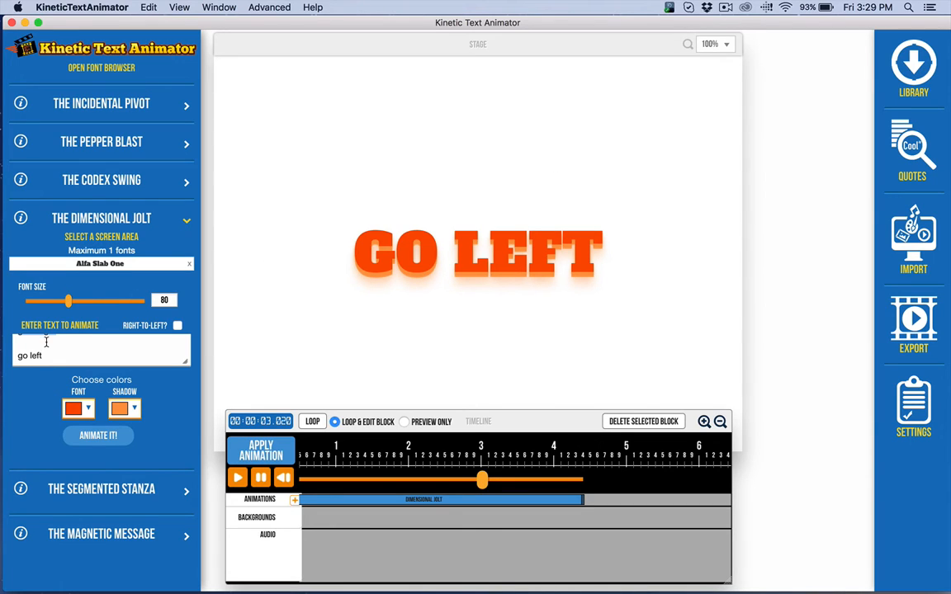
{"action": "type", "text": "When nothing goes right"}
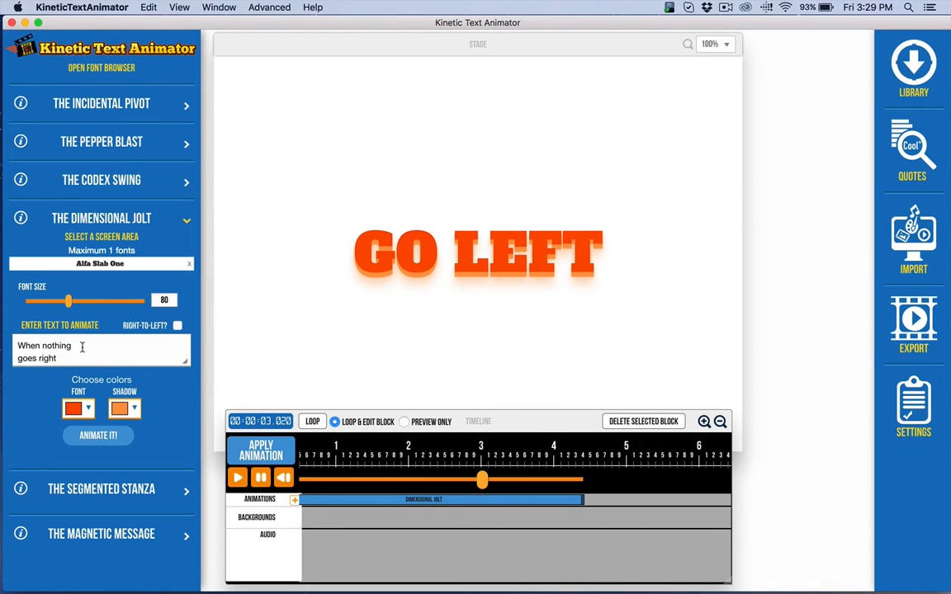
{"action": "type", "text": "go left"}
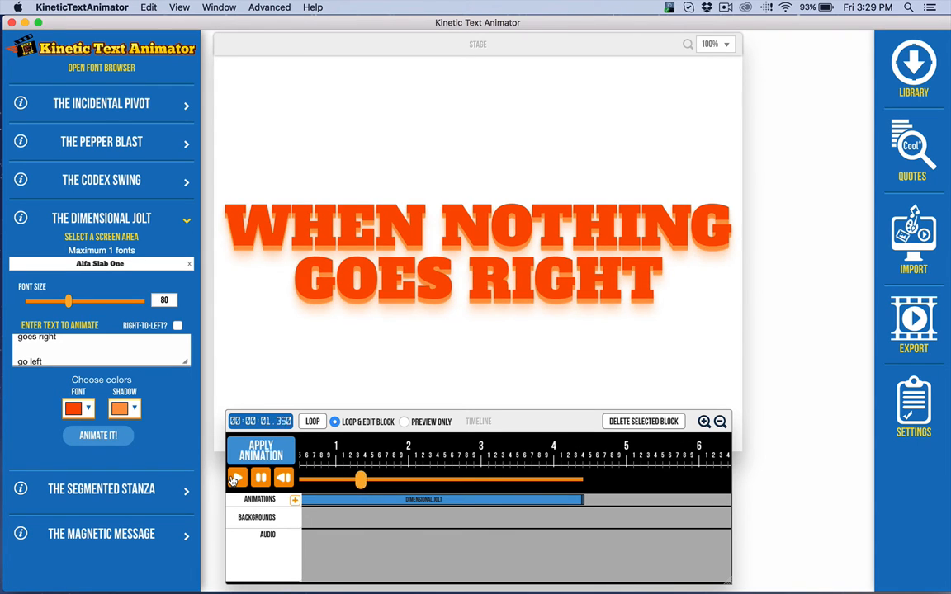
Regenerate the Dimensional Jolt animation with the revised text and play it to GO LEFT
{"action": "left_click", "coordinate": [238, 477]}
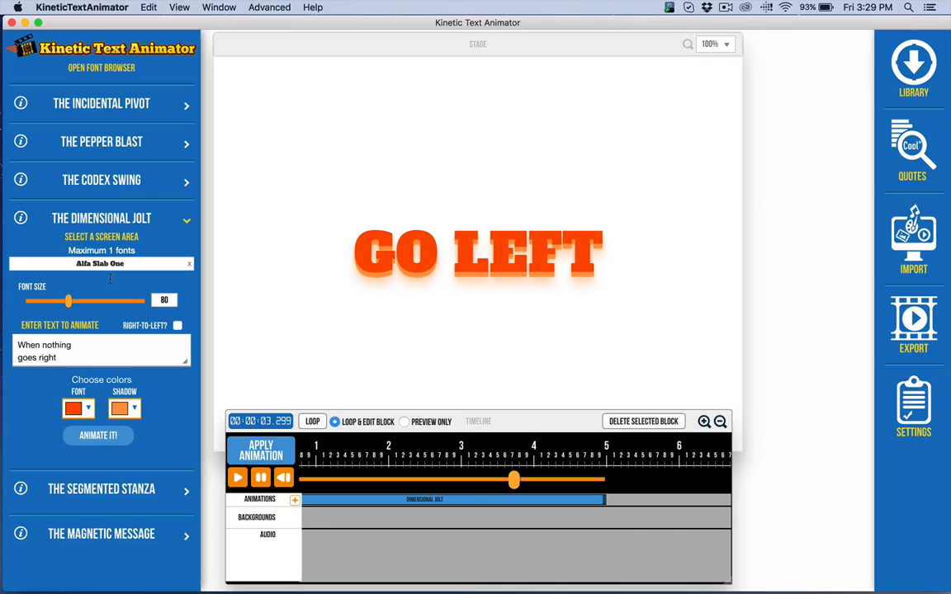
Set the font and shadow colours to green #0bb083
{"action": "left_click", "coordinate": [72, 410]}
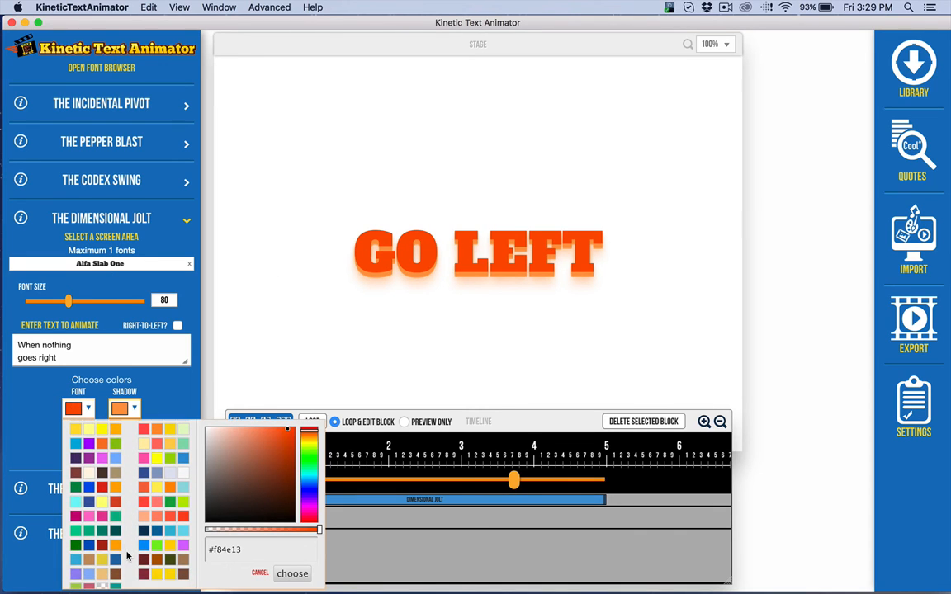
{"action": "left_click", "coordinate": [102, 532]}
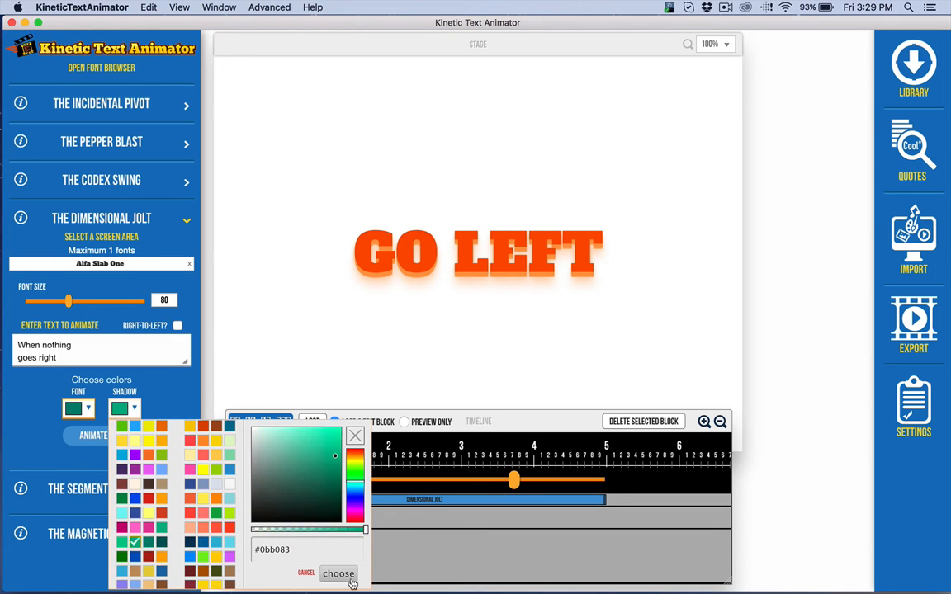
{"action": "left_click", "coordinate": [338, 575]}
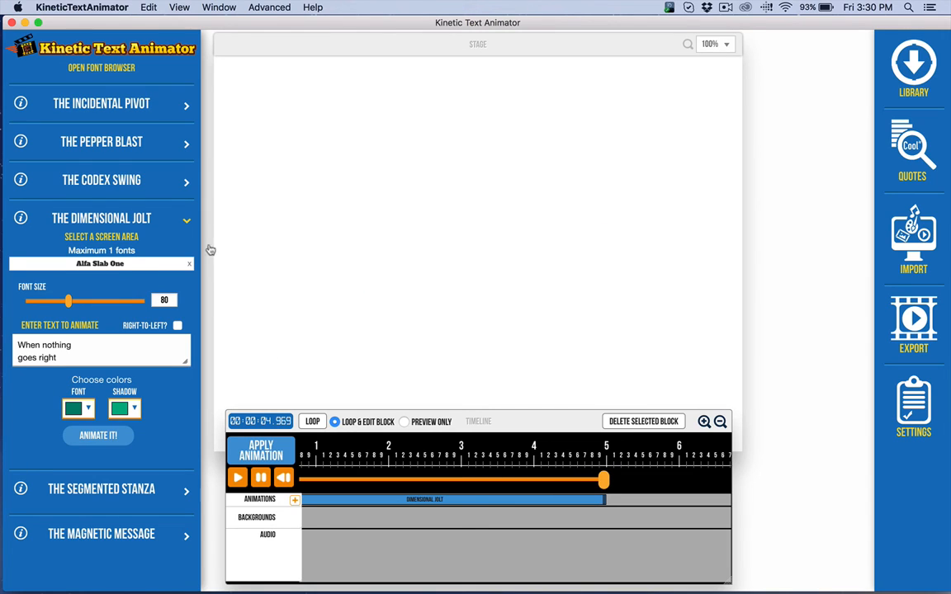
{"action": "mouse_move", "coordinate": [128, 152]}
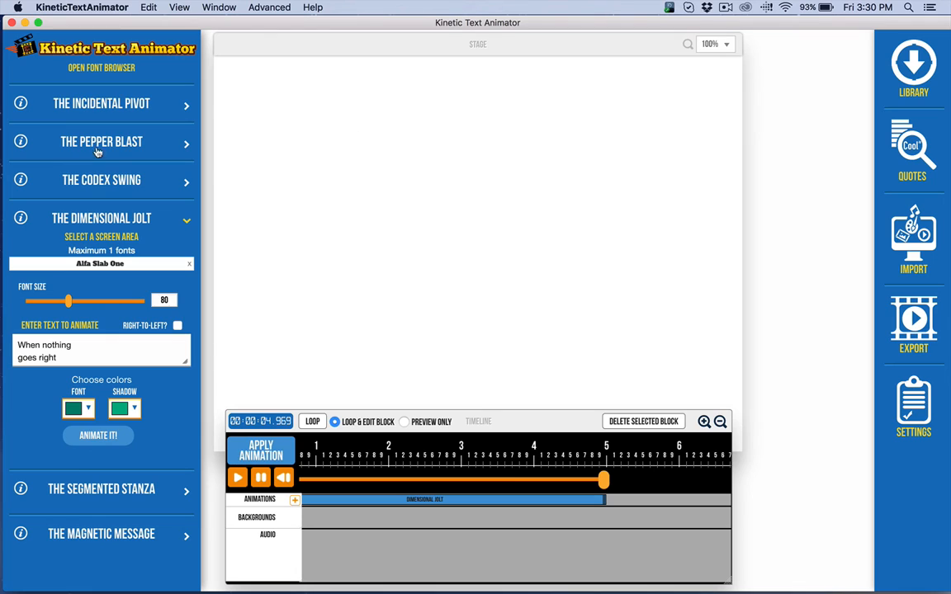
{"action": "mouse_move", "coordinate": [343, 287]}
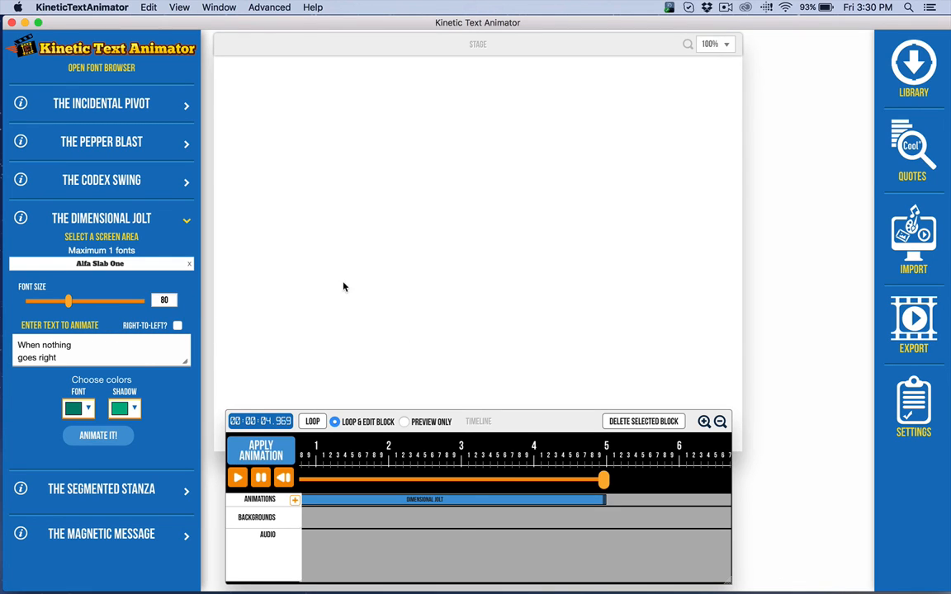
{"action": "mouse_move", "coordinate": [246, 247]}
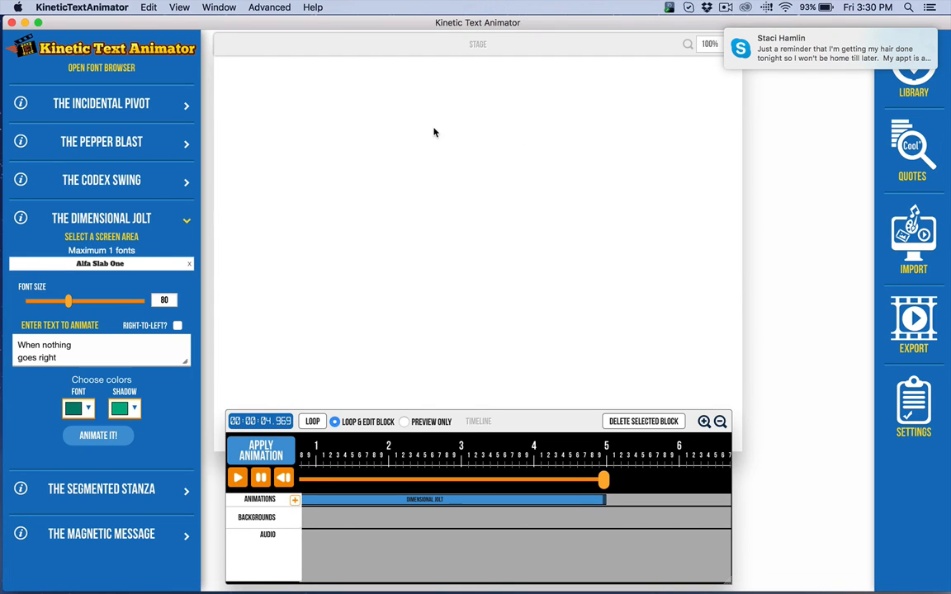
{"action": "mouse_move", "coordinate": [355, 188]}
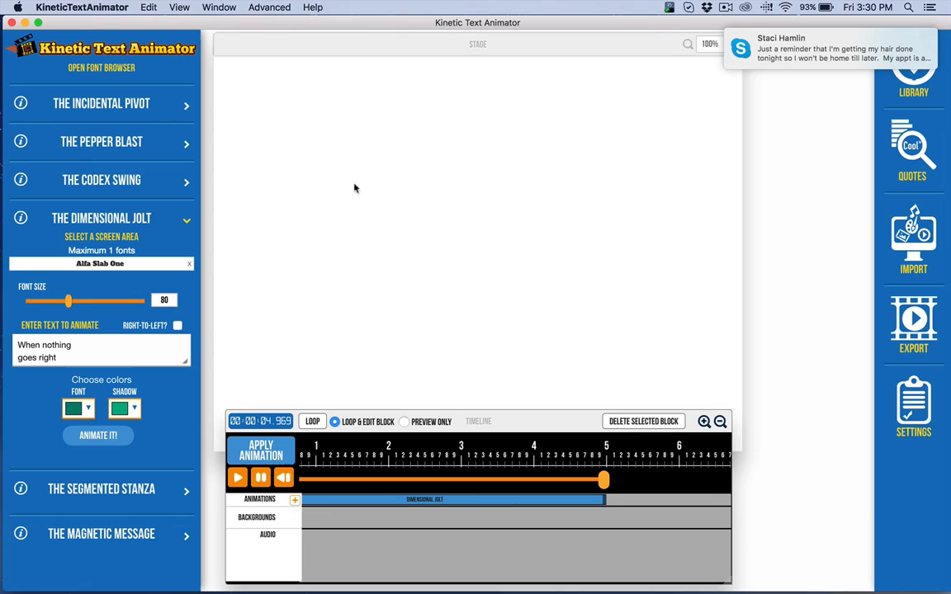